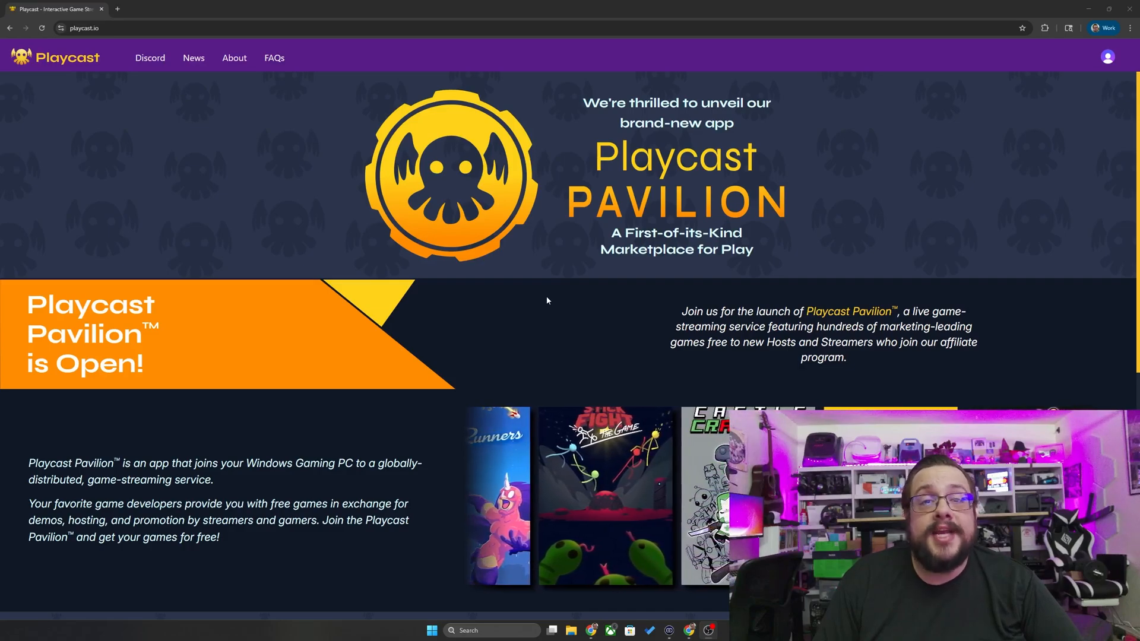
- From the FAQ page, go to the Pavilion profile and create Mikethetech's Lobby
{"action": "left_click", "coordinate": [274, 57]}
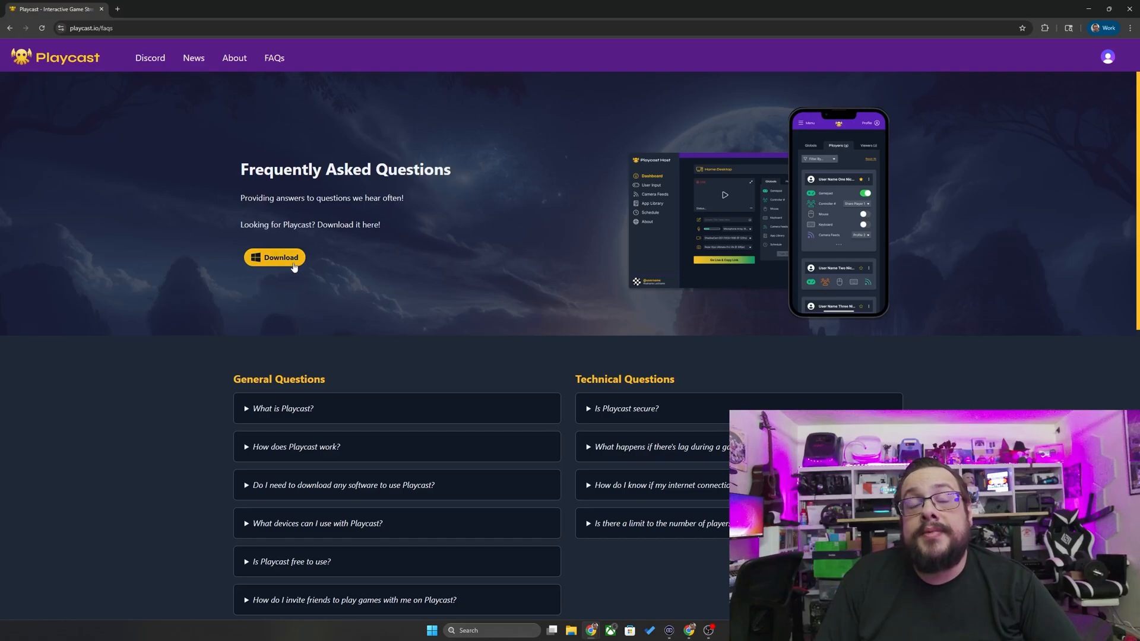
{"action": "mouse_move", "coordinate": [256, 264]}
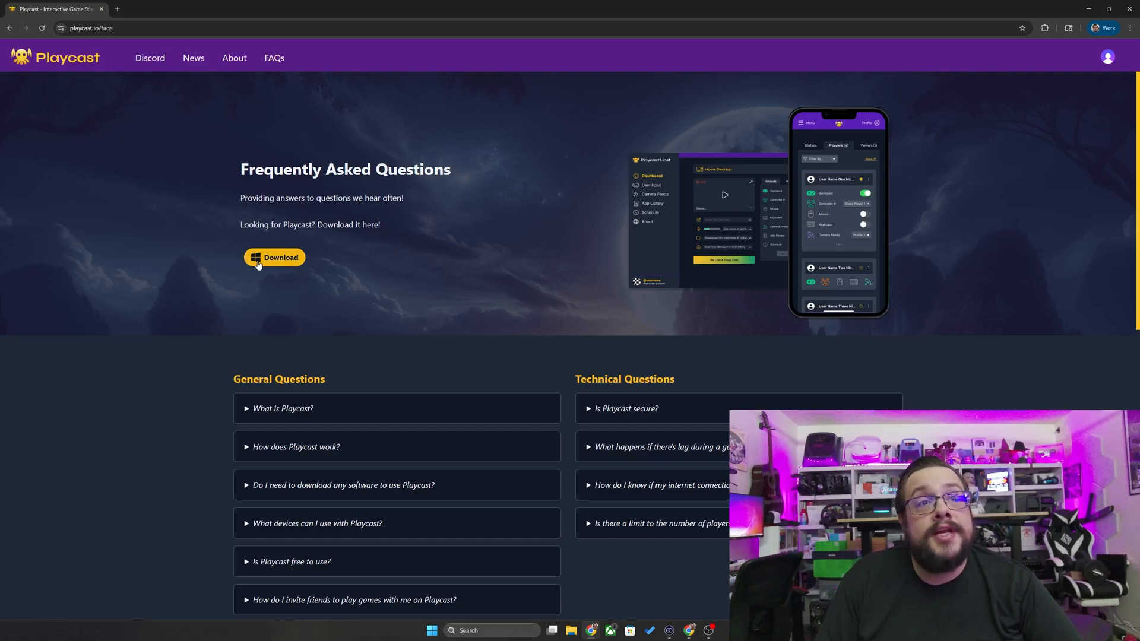
{"action": "mouse_move", "coordinate": [454, 235]}
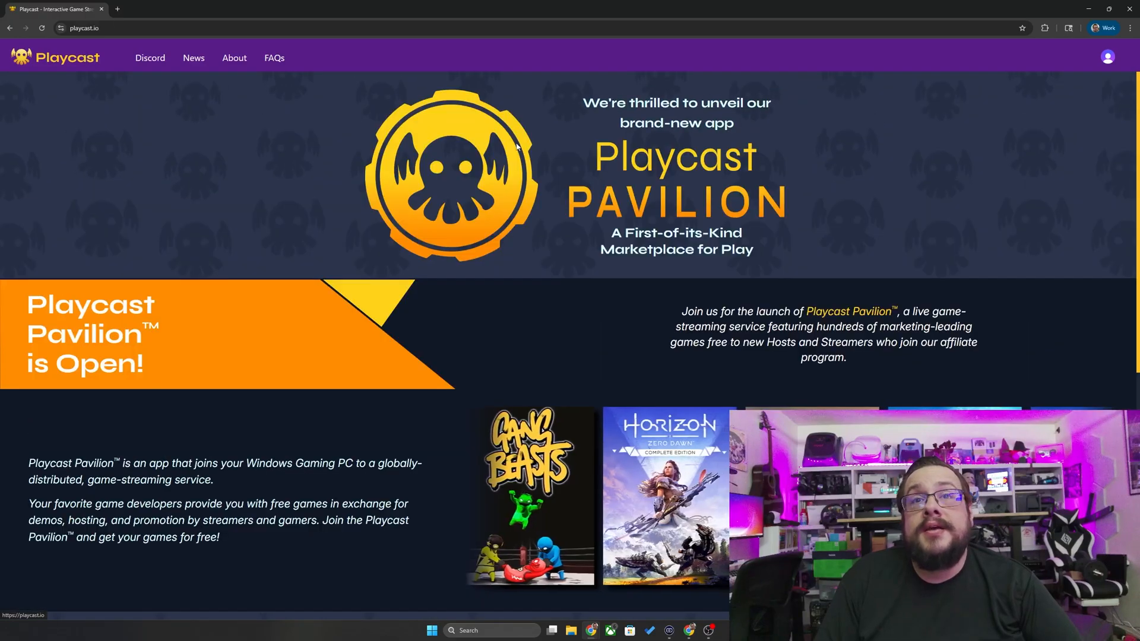
{"action": "left_click", "coordinate": [1108, 58]}
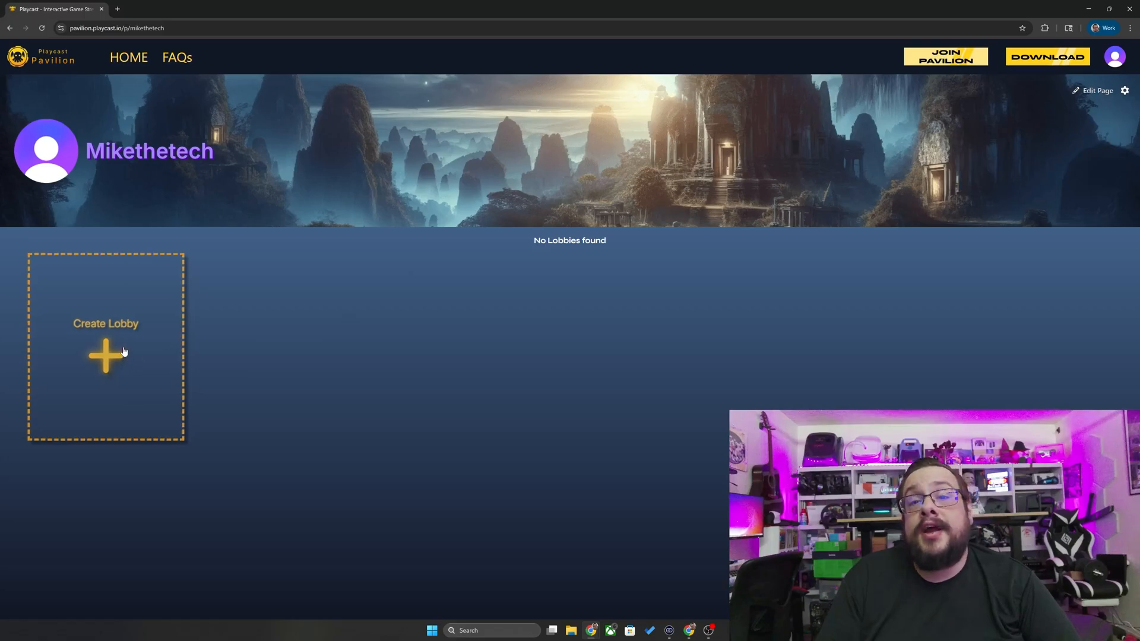
{"action": "left_click", "coordinate": [106, 350]}
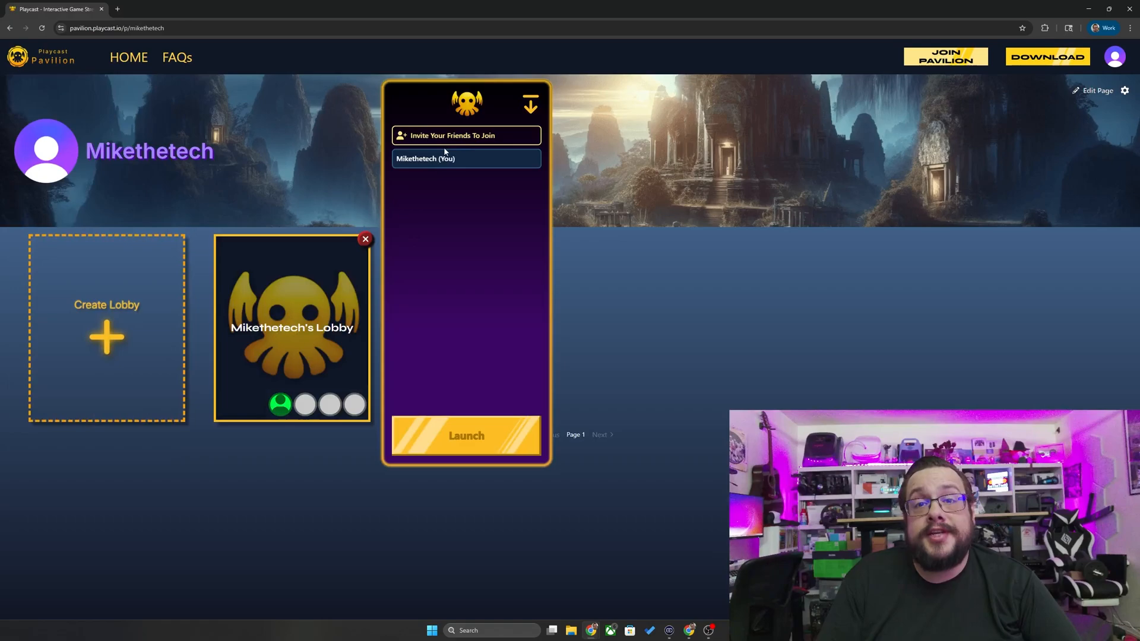
{"action": "mouse_move", "coordinate": [451, 275]}
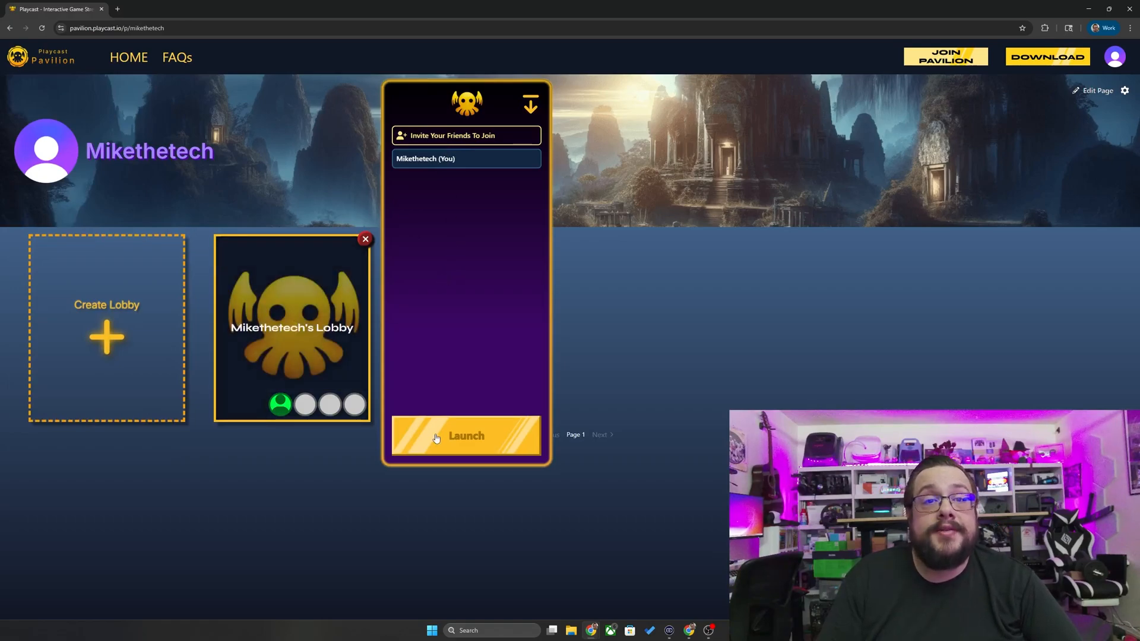
- Launch Mikethetech's Lobby and, once a match is found, open the loading session tab
{"action": "left_click", "coordinate": [465, 436]}
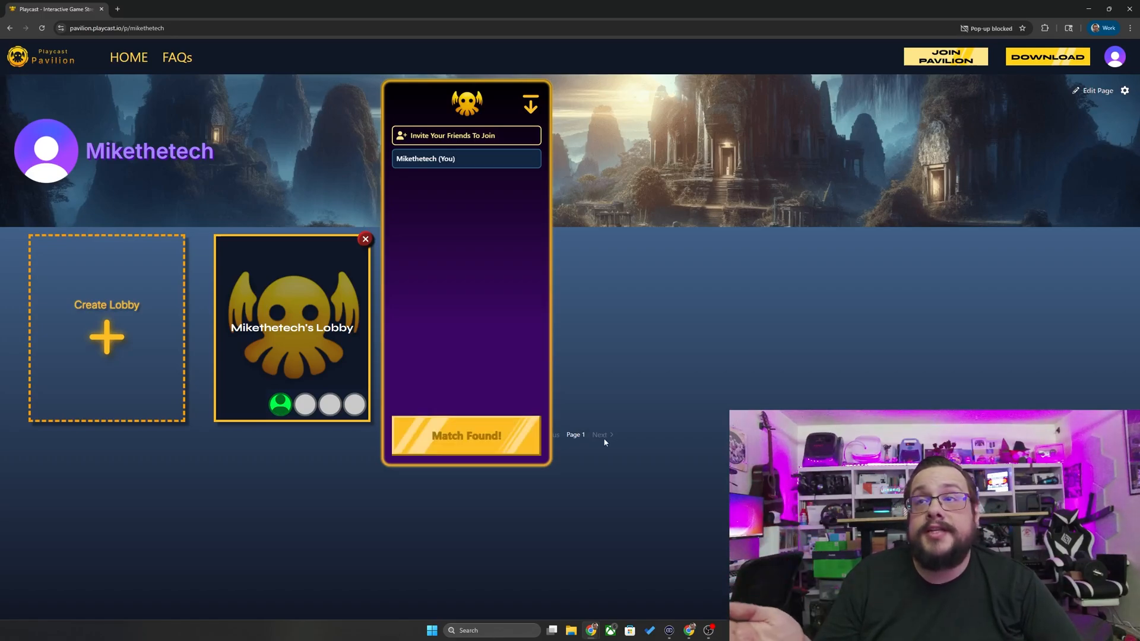
{"action": "left_click", "coordinate": [466, 435]}
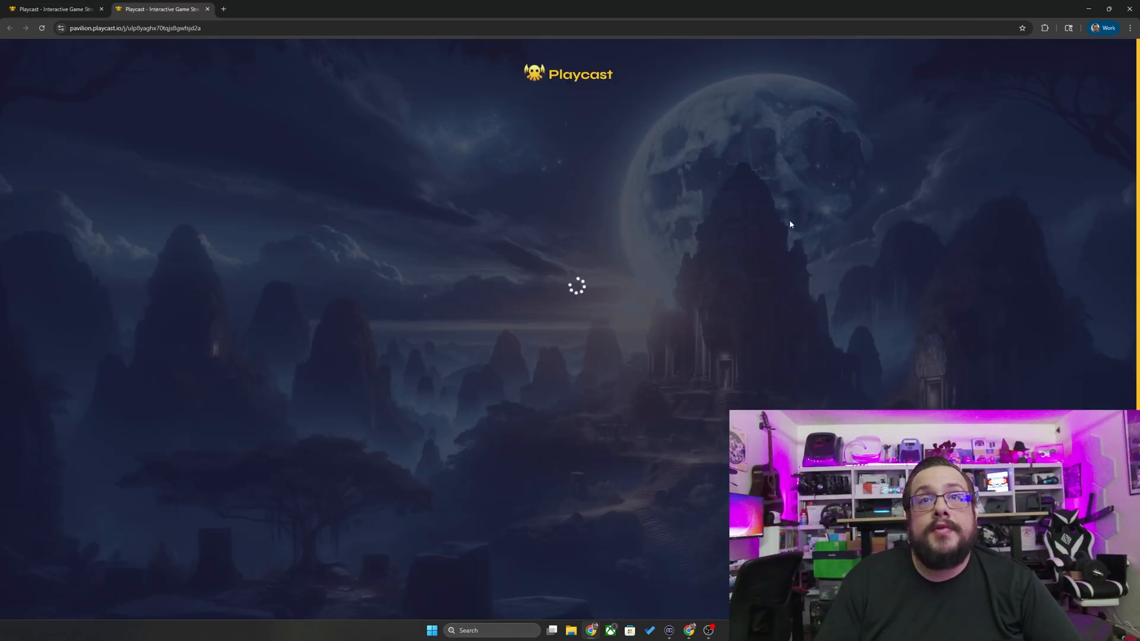